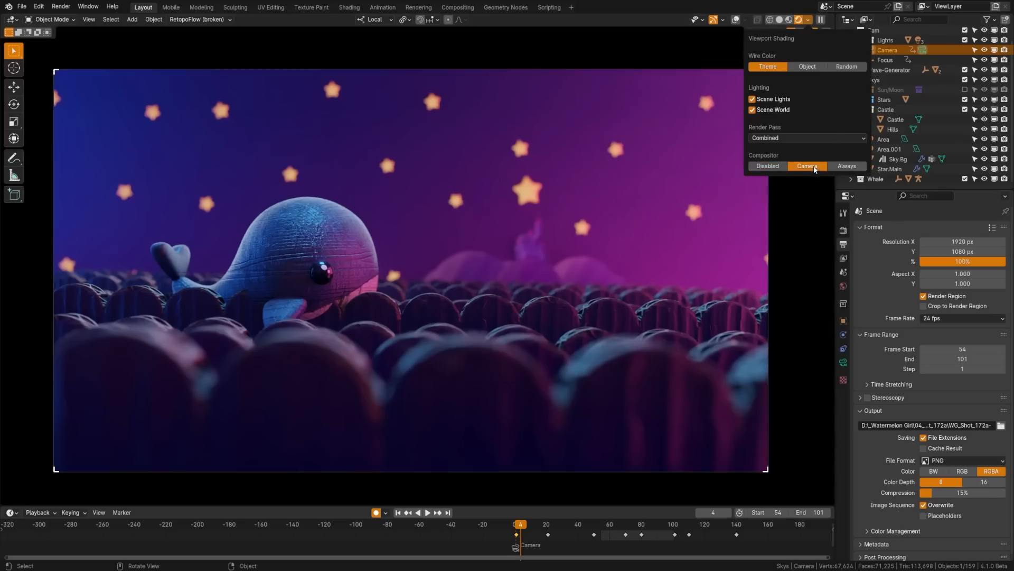
# Step: Show the compositor result in the camera view and lower the compositor's Render quality
pyautogui.click(300, 283)
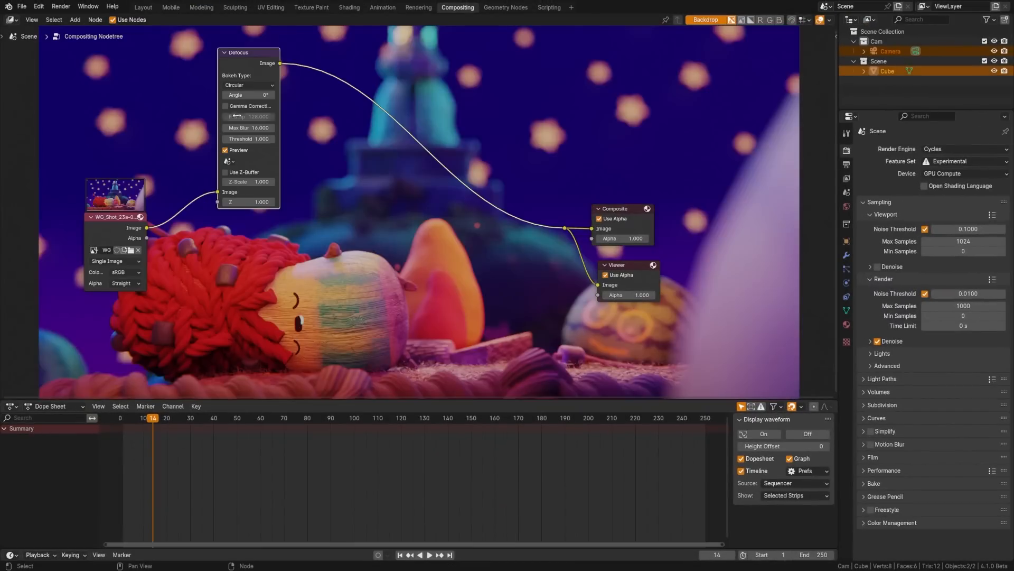
pyautogui.click(248, 84)
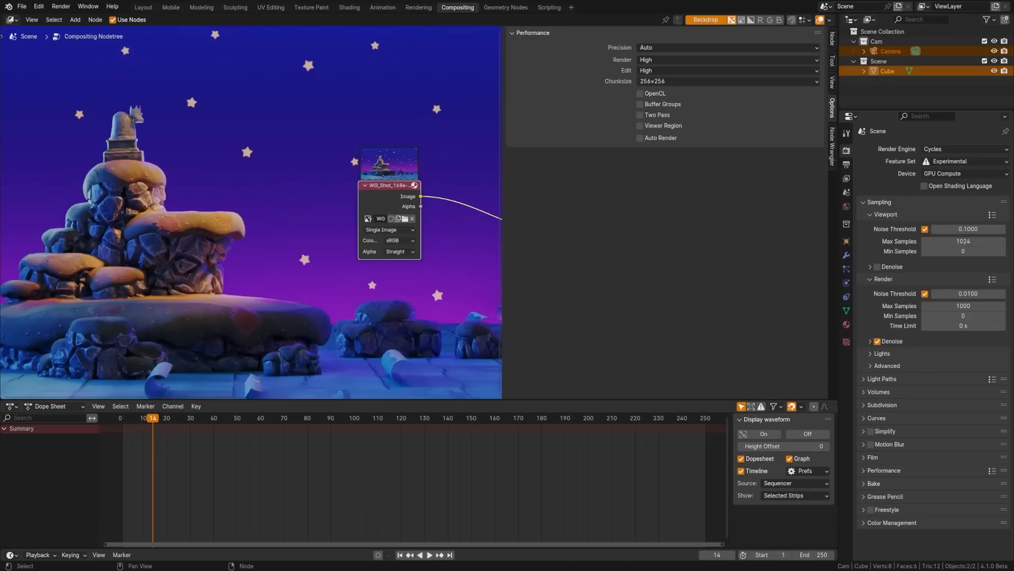
pyautogui.click(727, 47)
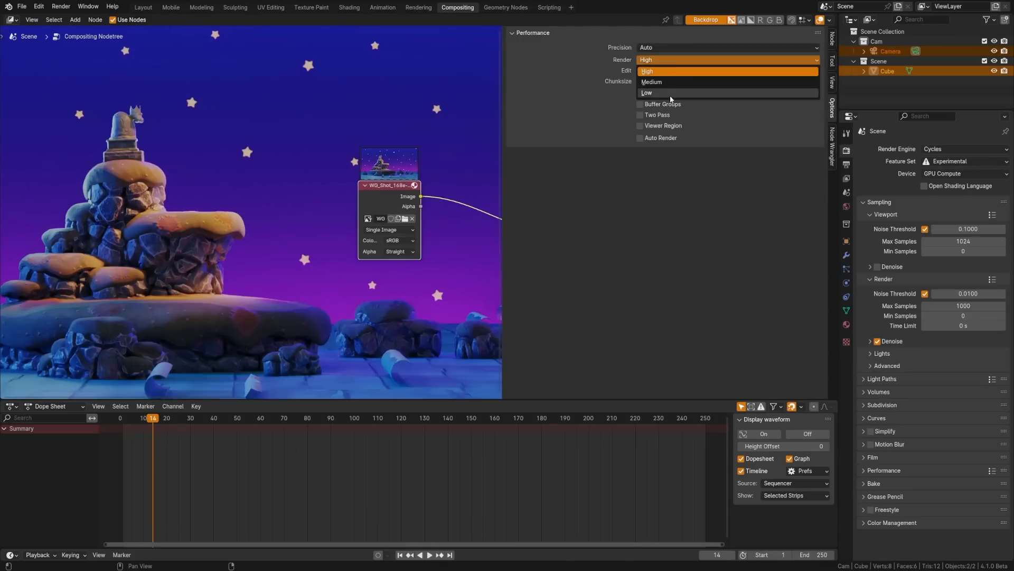
pyautogui.click(647, 92)
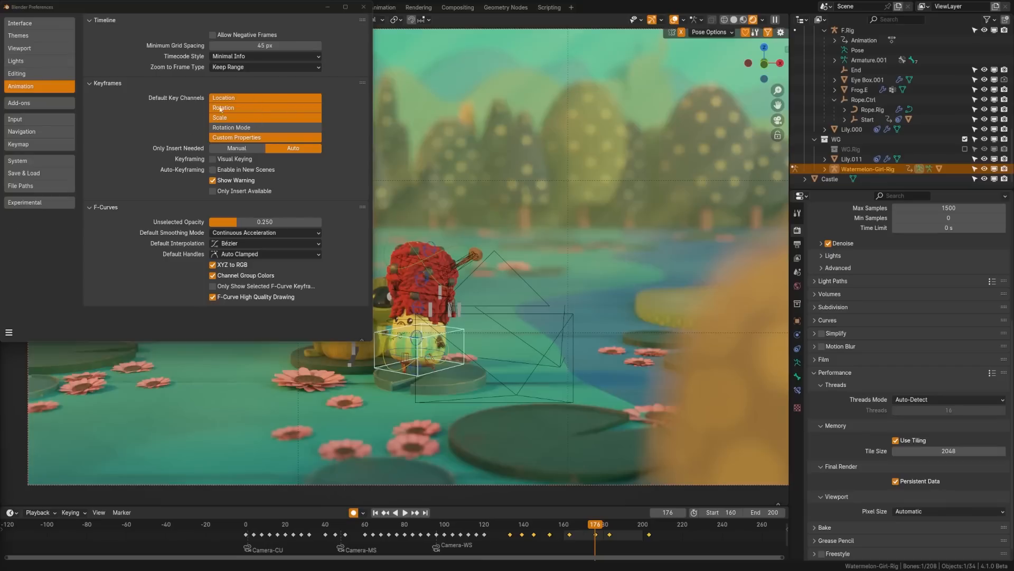
pyautogui.moveTo(348, 129)
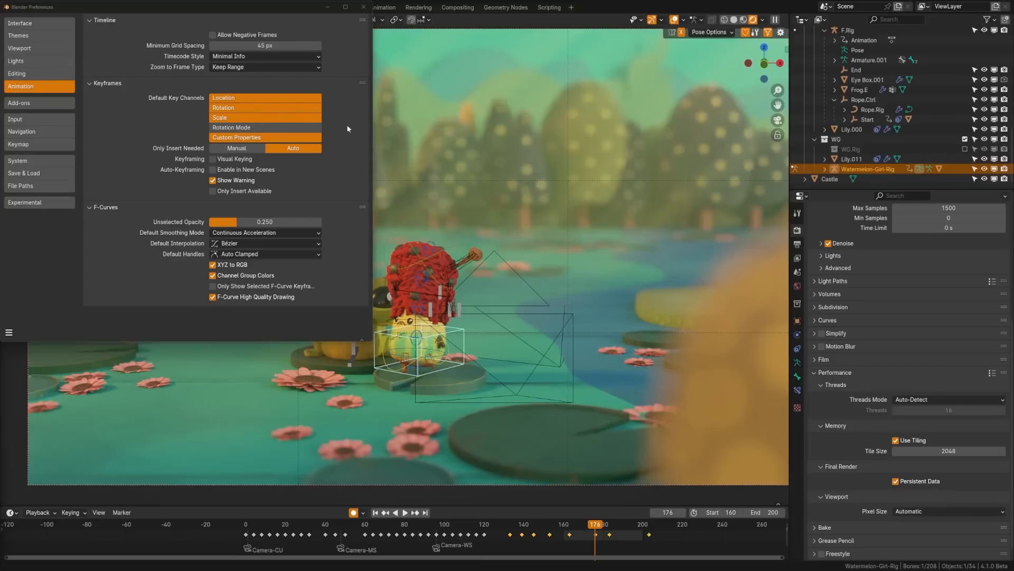
pyautogui.moveTo(20, 73)
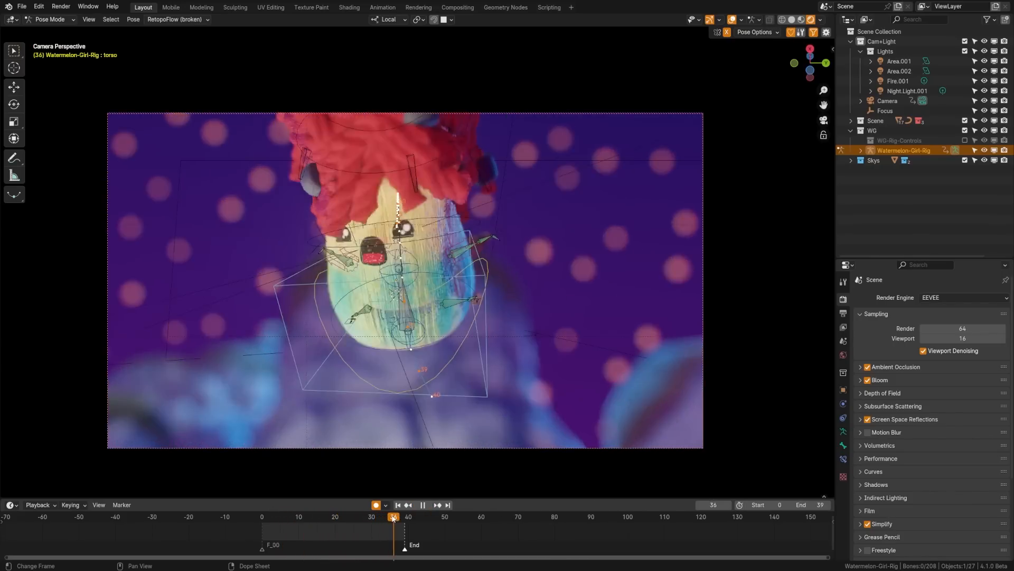
# Step: Review the default key channels, then switch the campfire scene's render engine to EEVEE Next
pyautogui.click(378, 517)
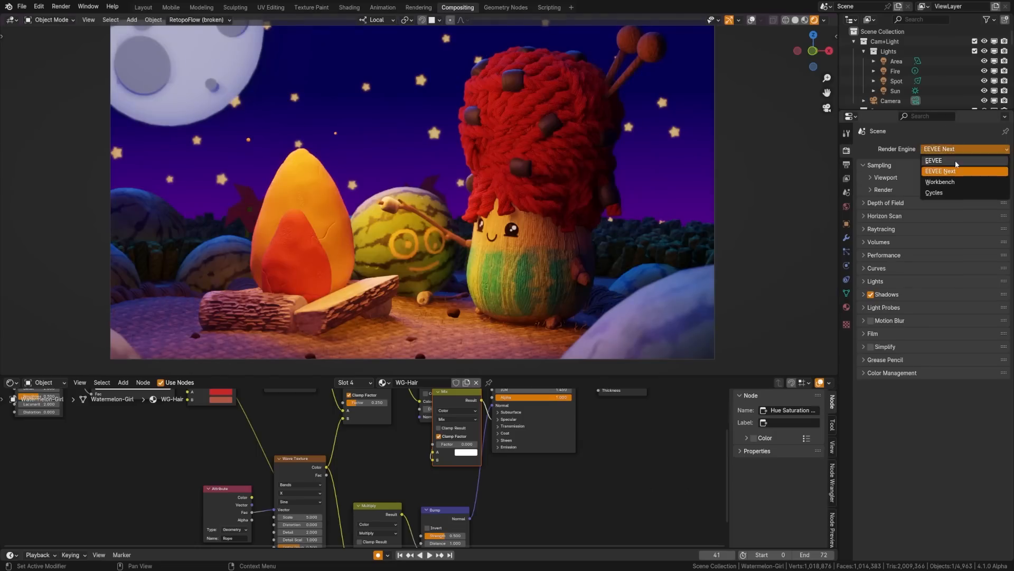
pyautogui.click(940, 171)
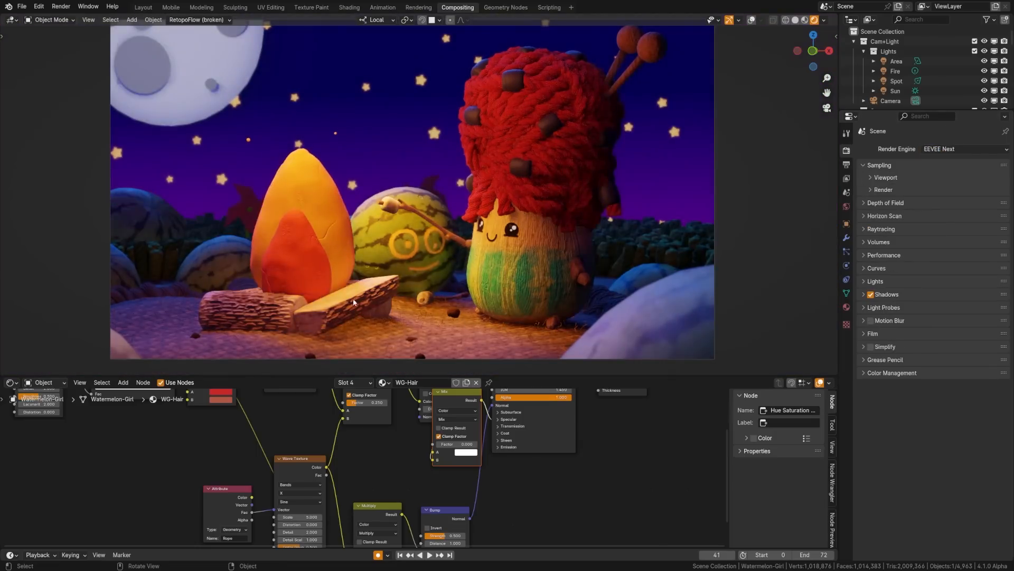
pyautogui.moveTo(878, 238)
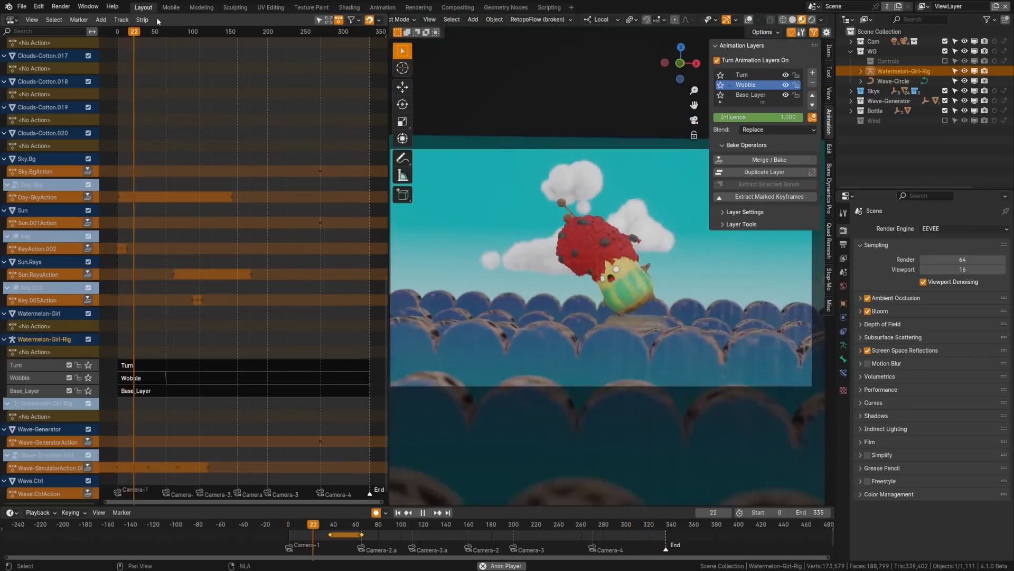
# Step: Isolate the sky's Y rotation curve in the Graph Editor, then move to Video Editing
pyautogui.click(769, 159)
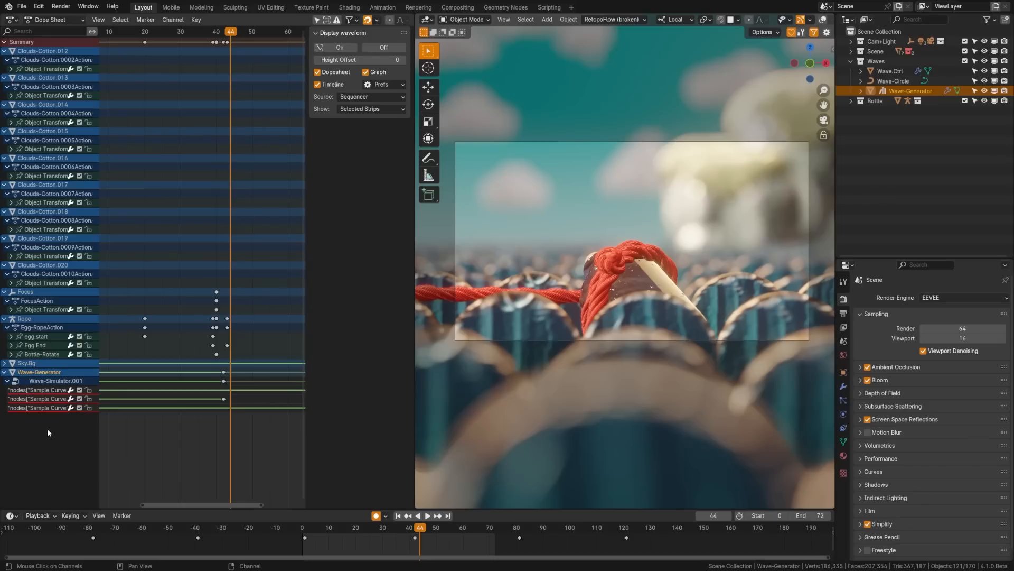
pyautogui.moveTo(17, 419)
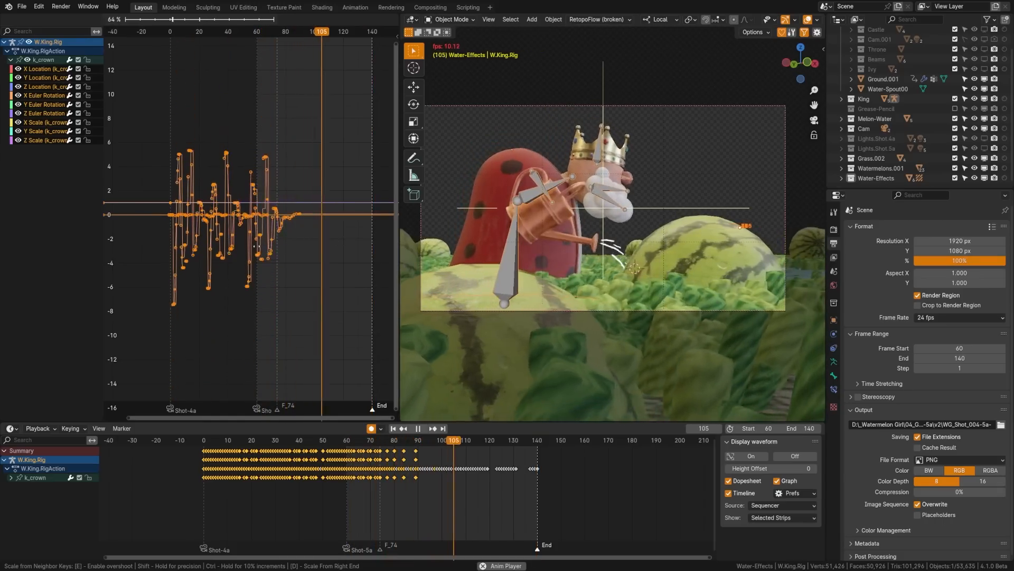
pyautogui.click(31, 19)
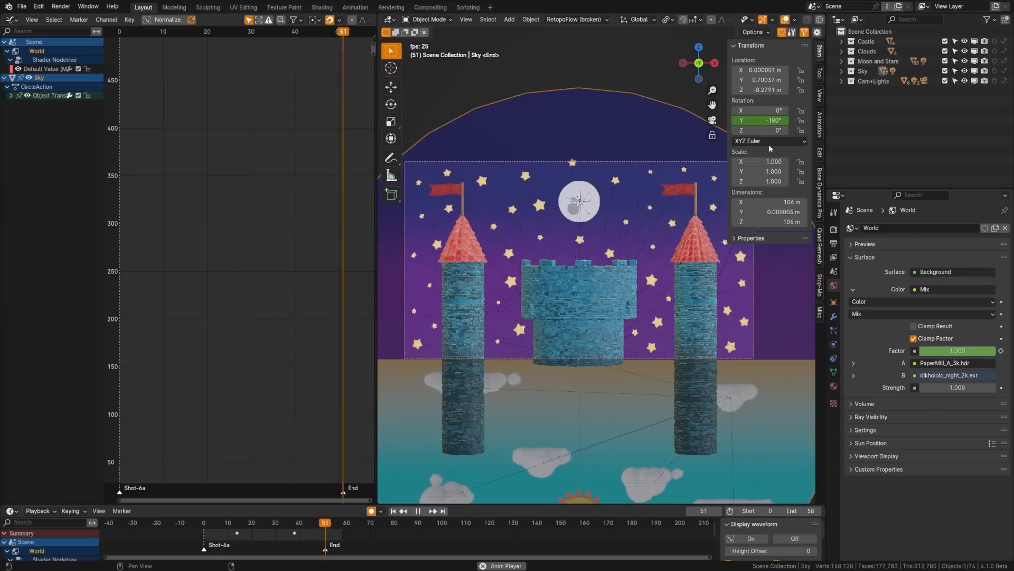
pyautogui.rightClick(766, 120)
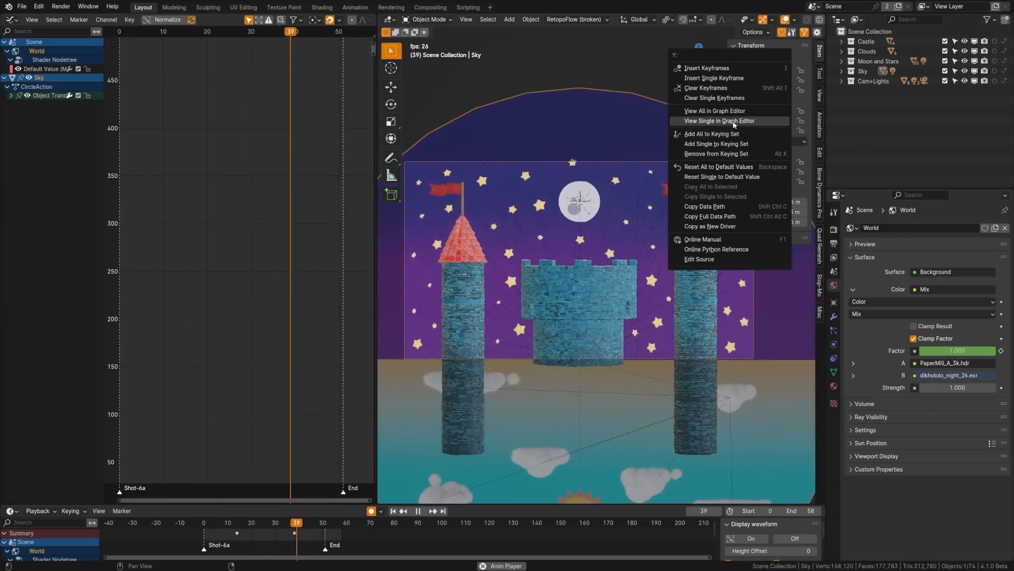
pyautogui.click(720, 121)
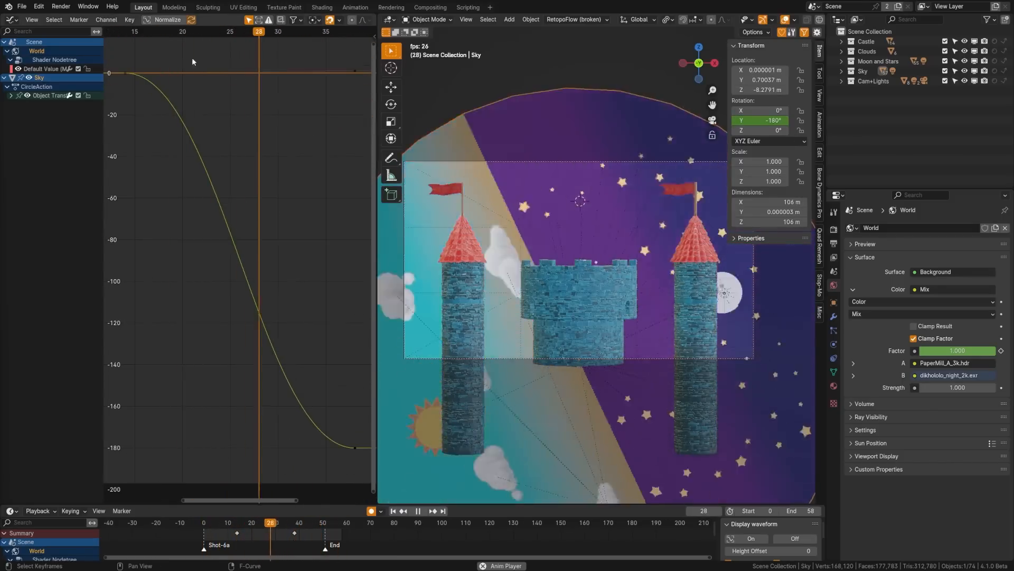
pyautogui.click(105, 19)
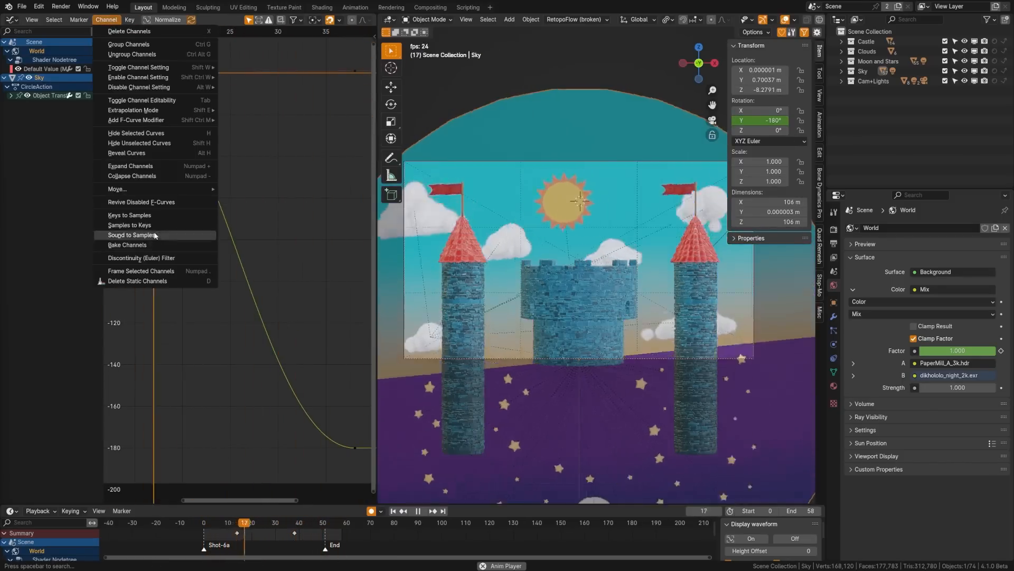
pyautogui.click(127, 244)
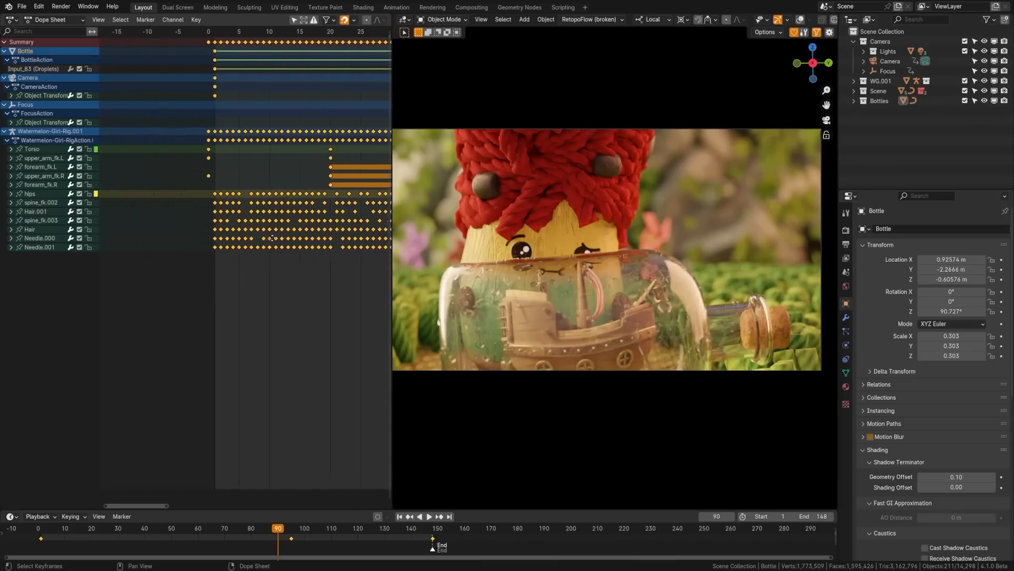
pyautogui.click(151, 7)
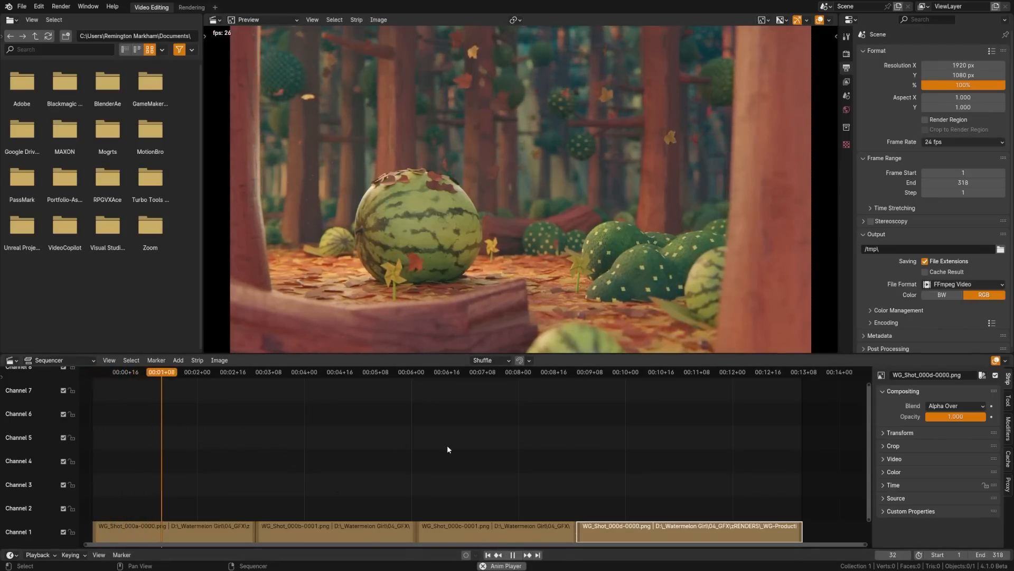
# Step: Inspect the four shot image strips on channel 1 of the sequencer
pyautogui.click(264, 372)
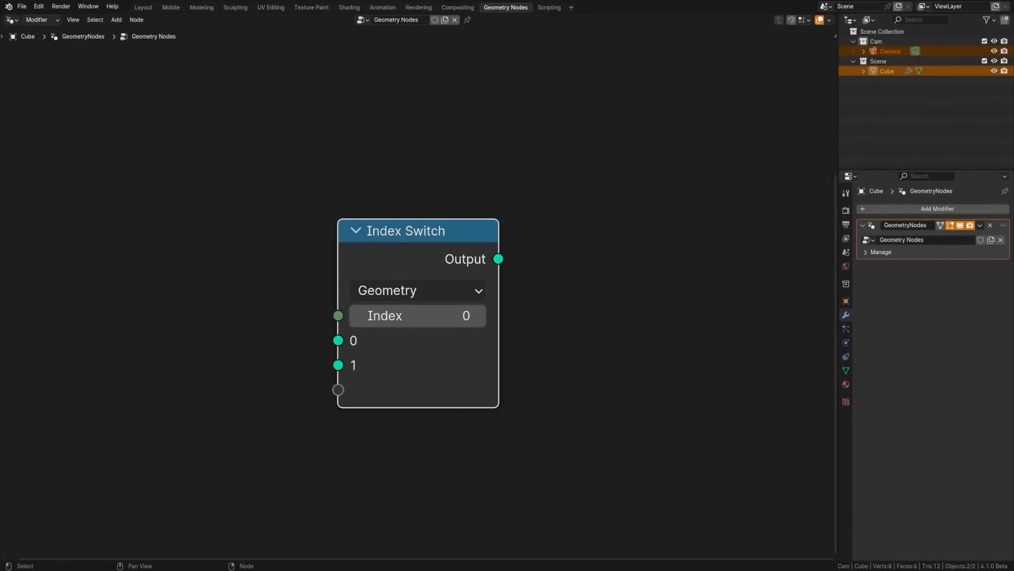
# Step: Set the Rotate Rotation node to Local space and add an Active Camera node
pyautogui.click(418, 290)
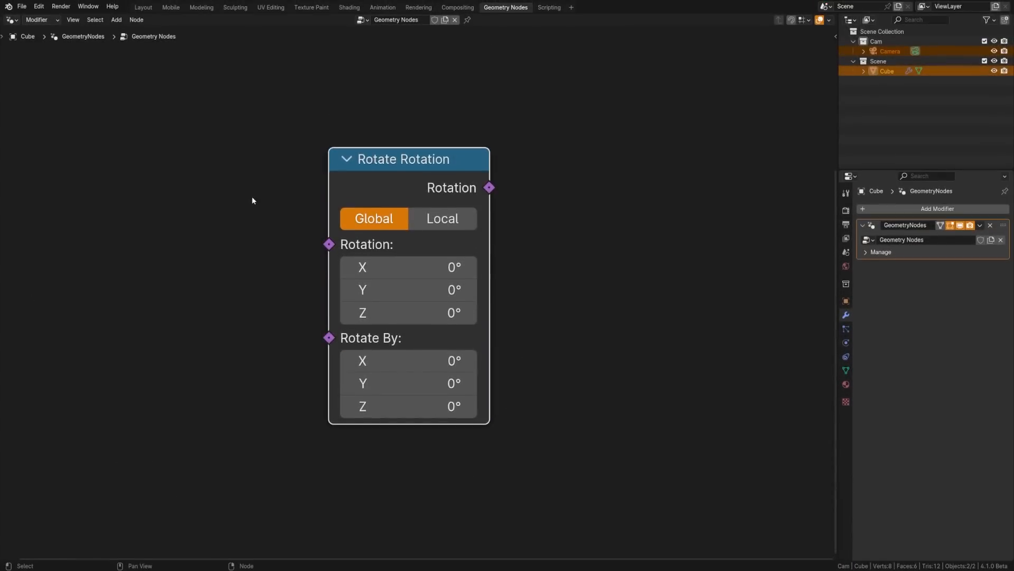
pyautogui.click(441, 219)
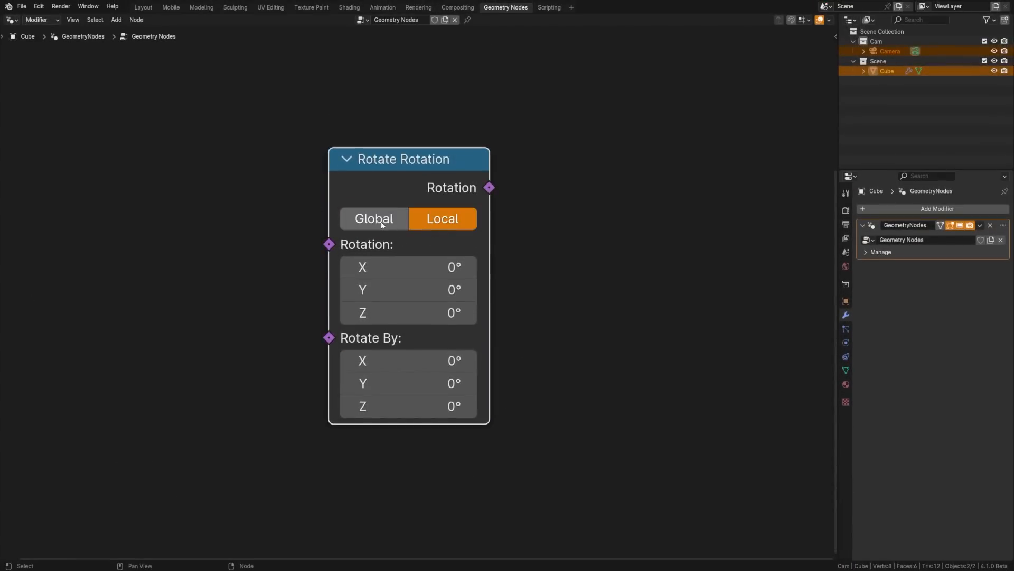
pyautogui.click(374, 218)
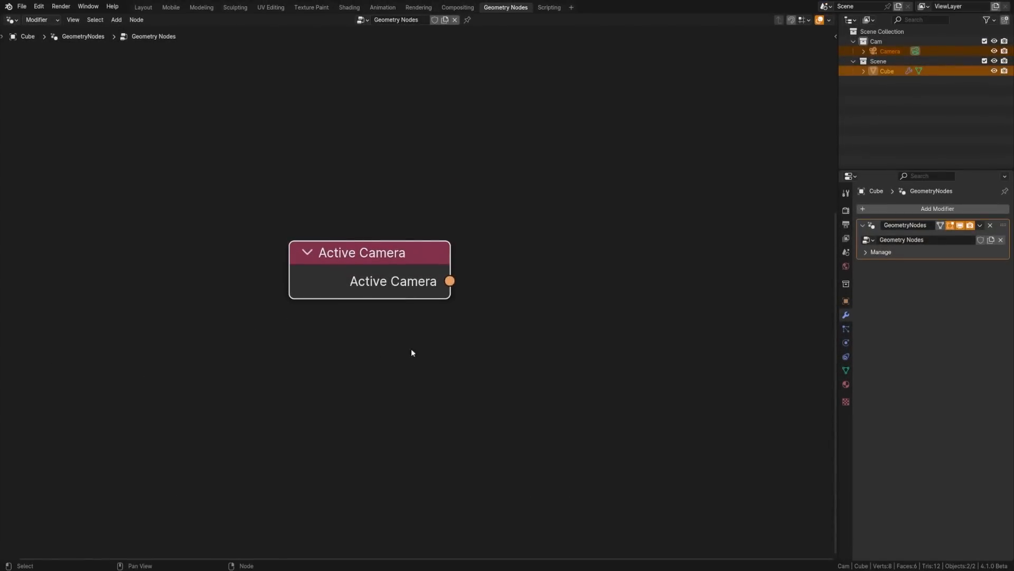
pyautogui.moveTo(214, 361)
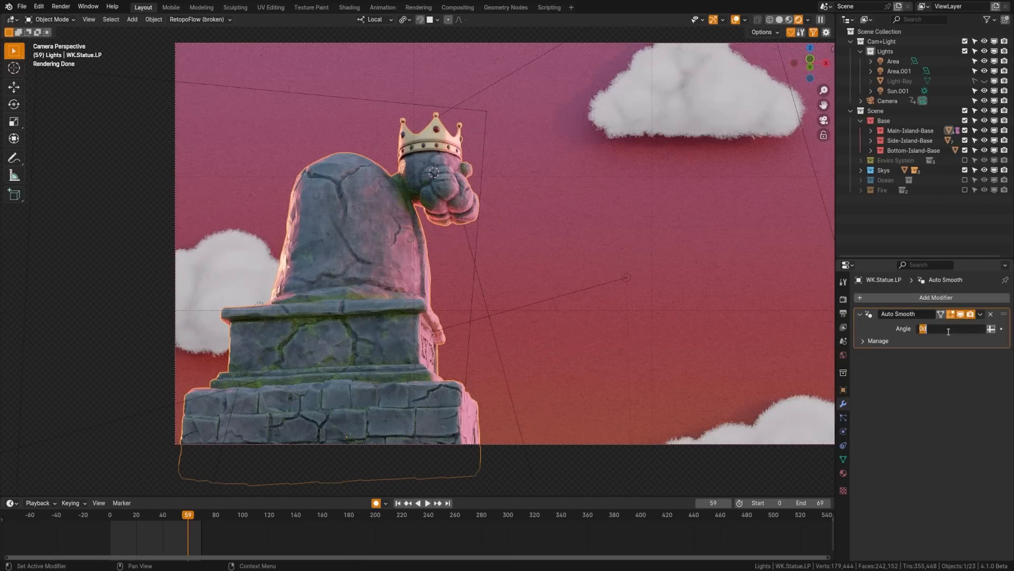
# Step: Set the Auto Smooth angle to 60° and enable Normals under Render Properties Simplify
pyautogui.write('60°')
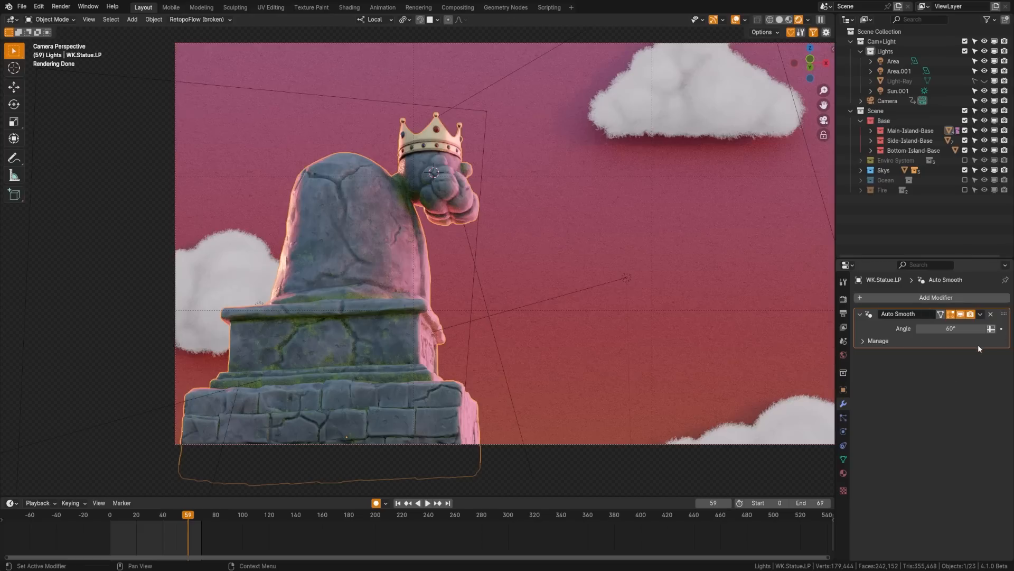
pyautogui.click(878, 340)
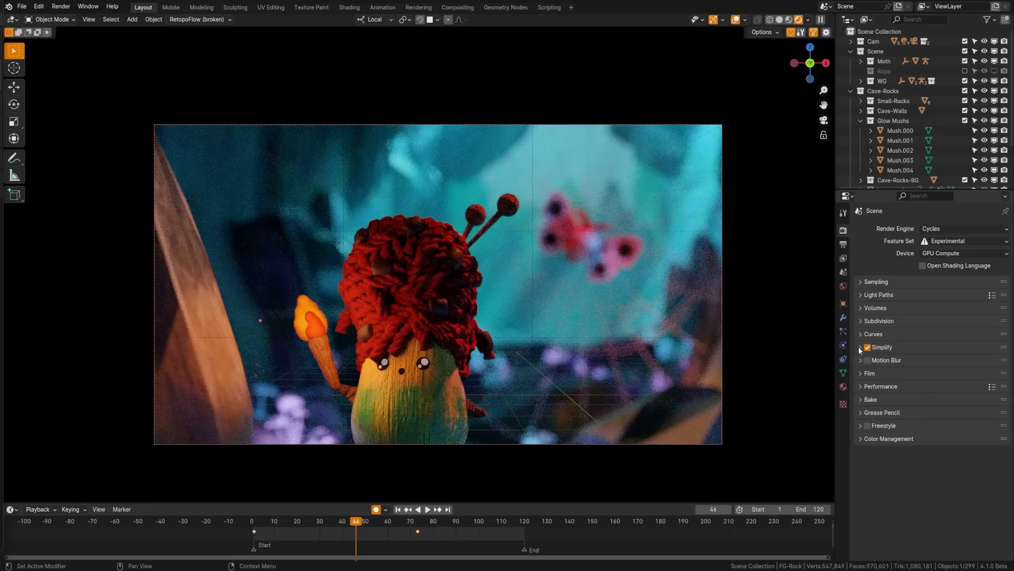
pyautogui.click(861, 347)
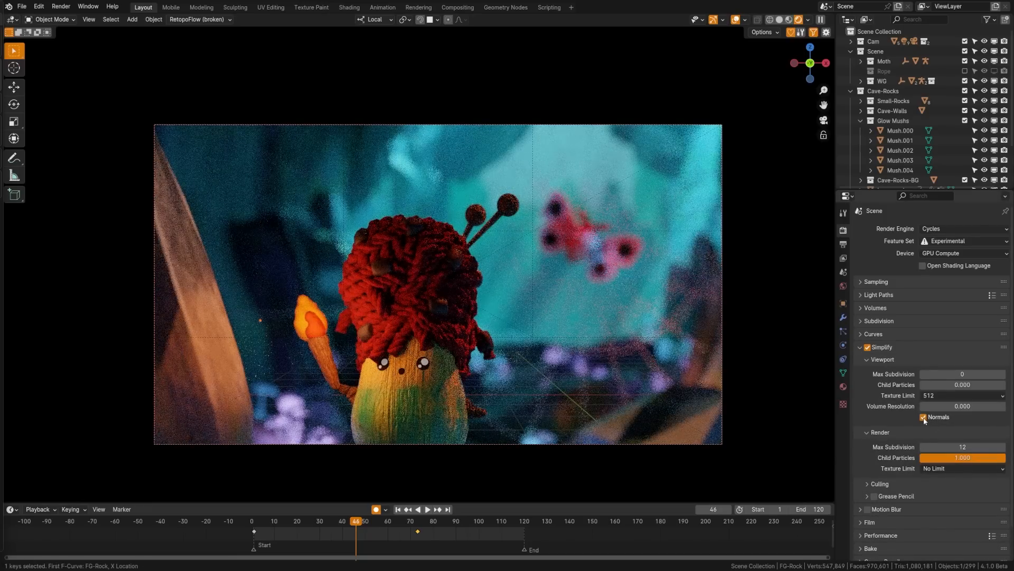
pyautogui.click(923, 417)
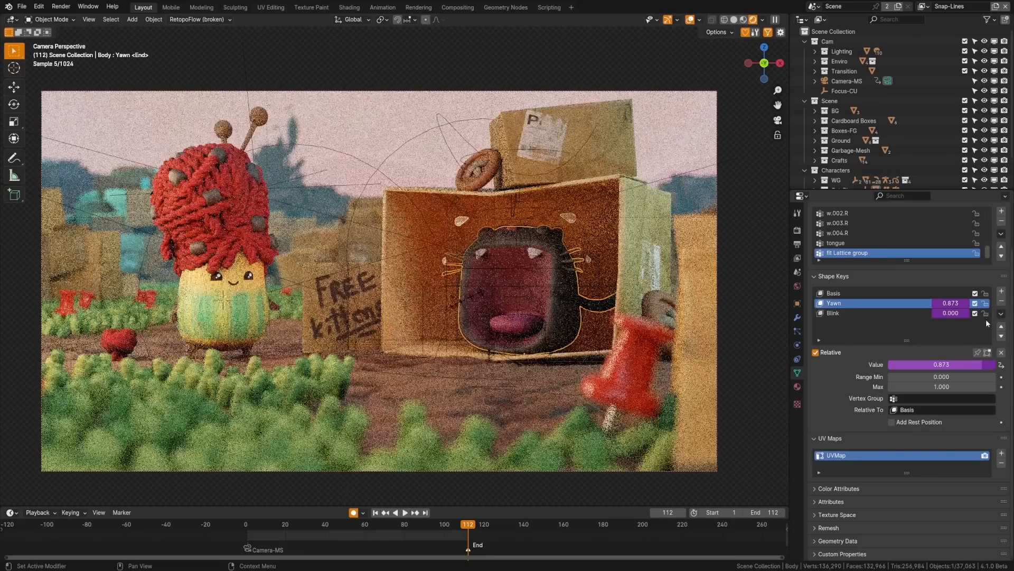
# Step: Lock the Blink shape key, save, set Noise Texture to 3D, and choose Automatic denoiser
pyautogui.click(202, 7)
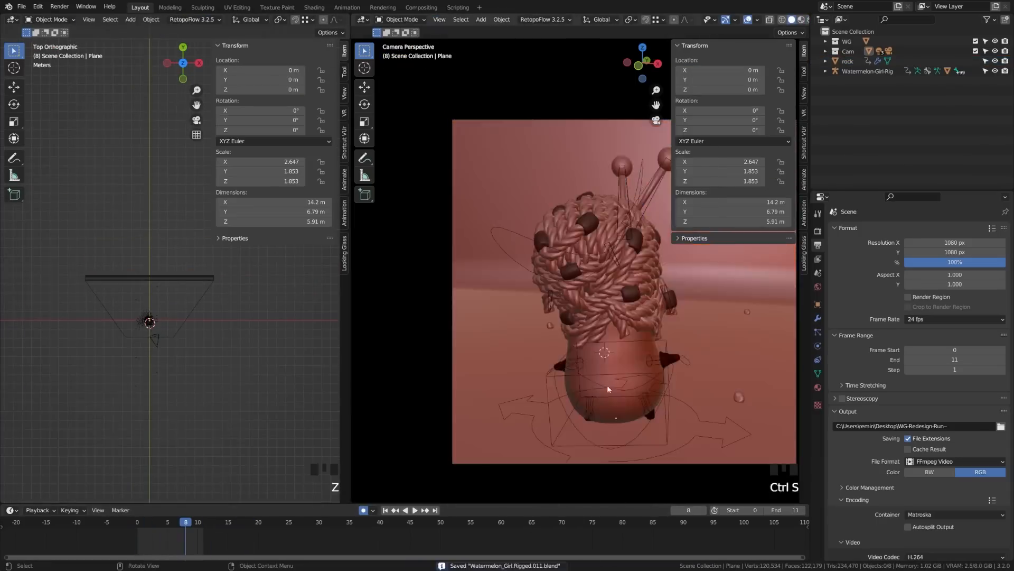
pyautogui.press('F12')
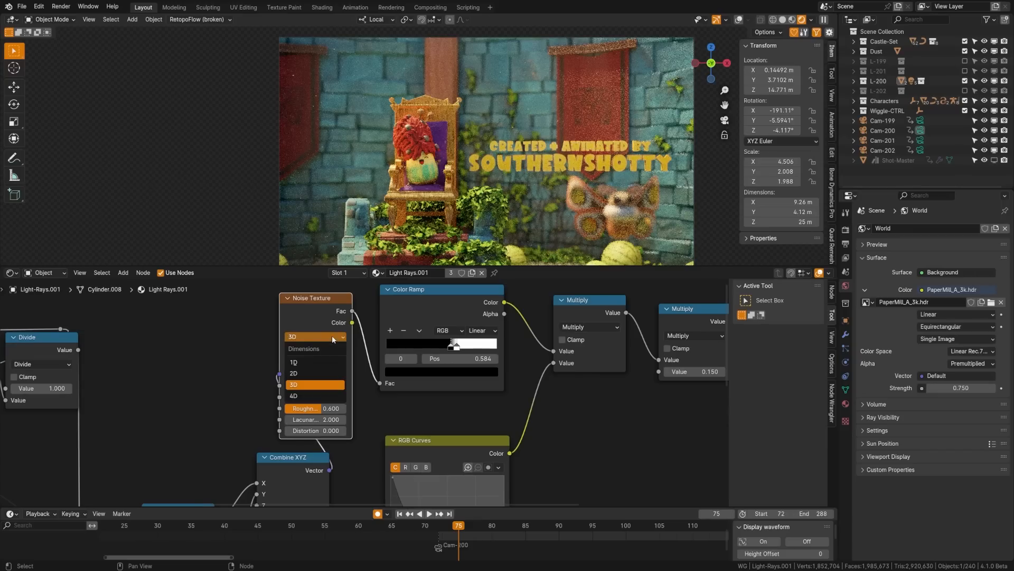
pyautogui.click(315, 349)
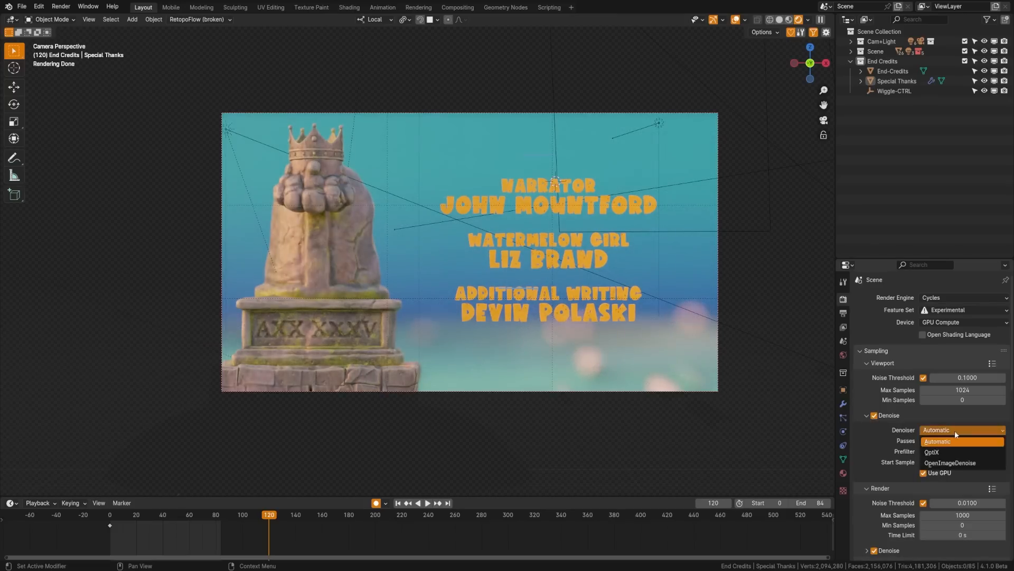
pyautogui.click(948, 463)
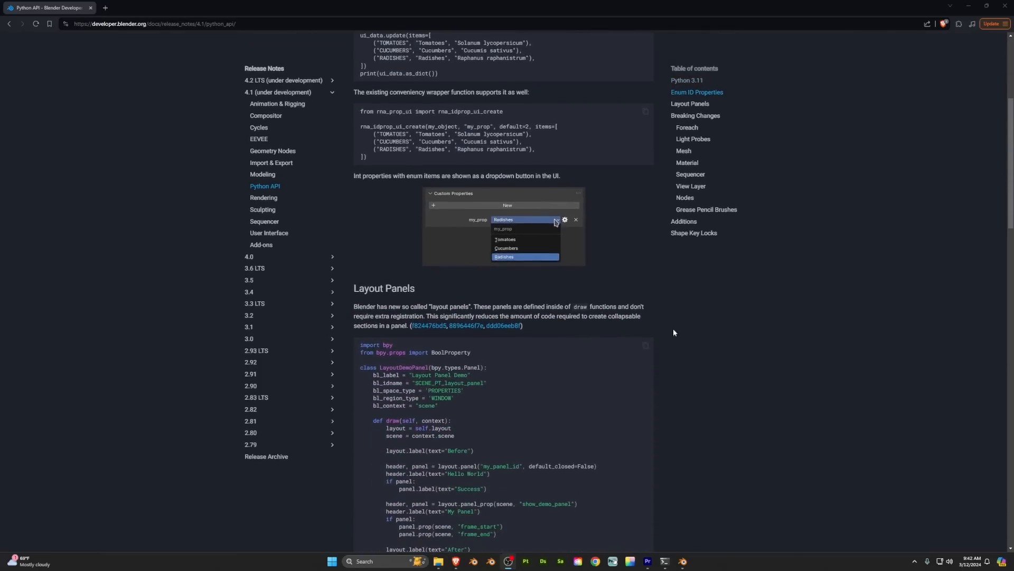
# Step: Scroll the 4.1 Python API notes down to the Mesh, Material and Sequencer breaking changes
pyautogui.scroll(-3)
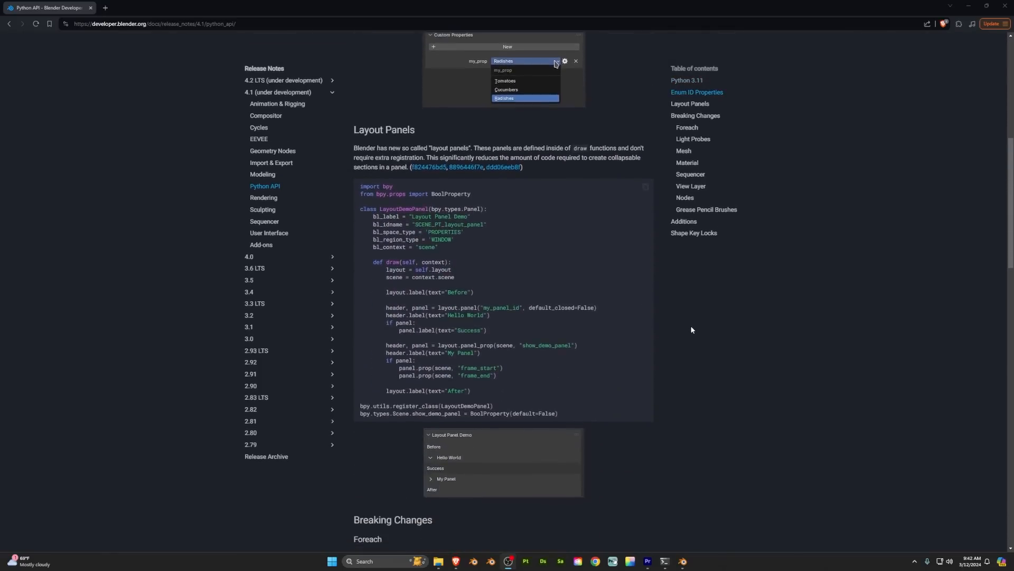
pyautogui.scroll(-3)
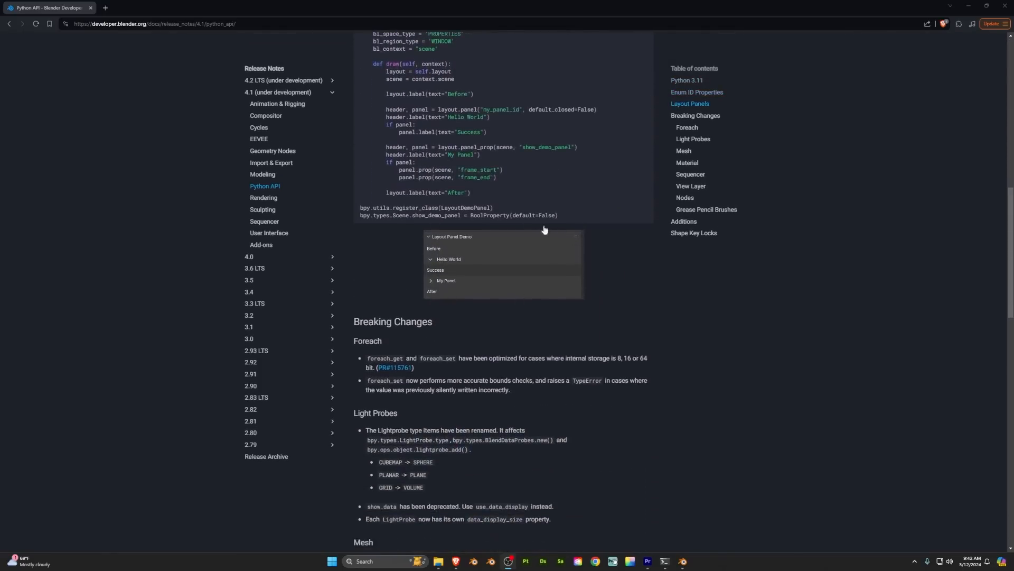
pyautogui.scroll(-3)
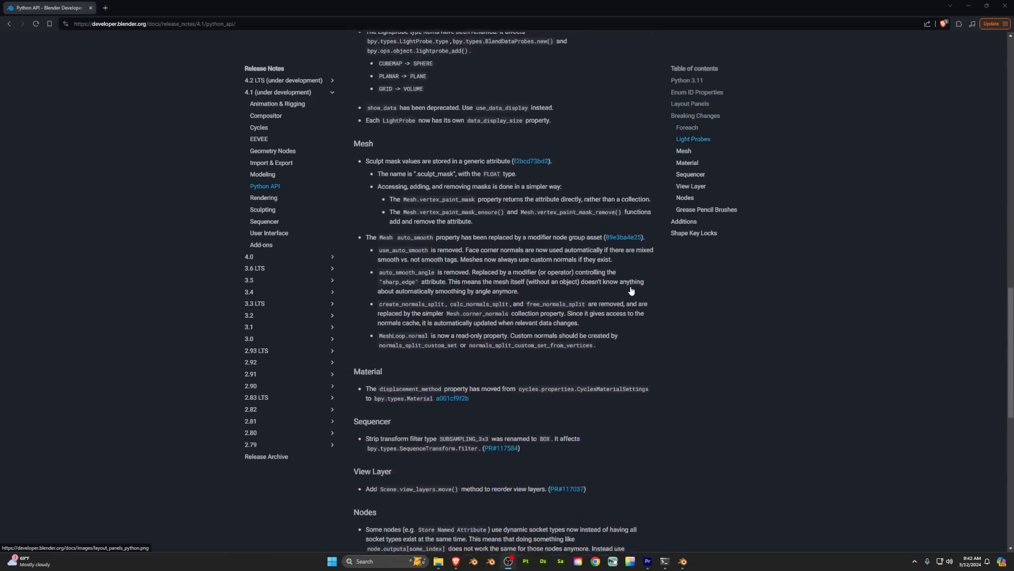
pyautogui.scroll(-3)
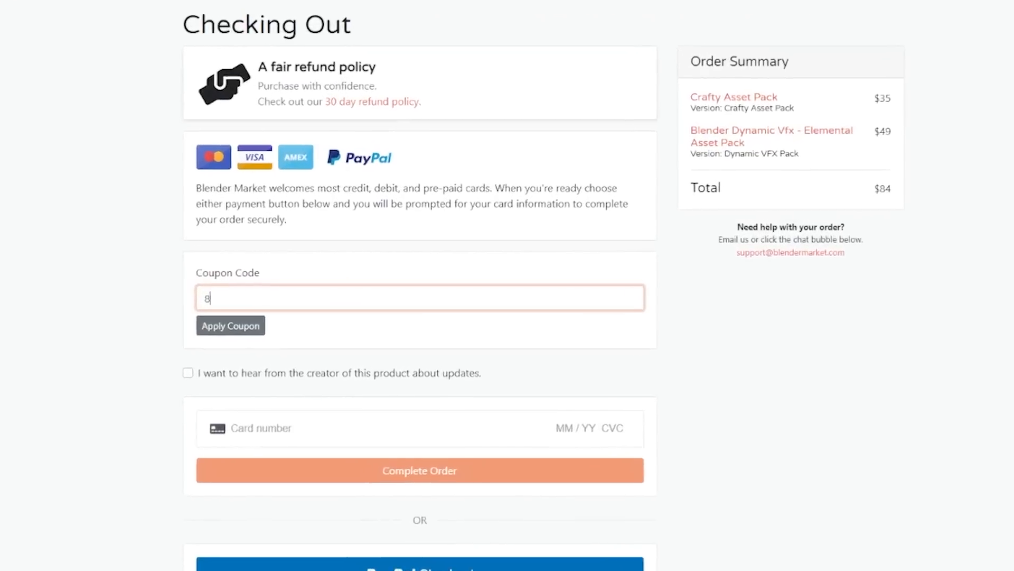
# Step: Enter coupon code 837 for the $84 two-pack order at checkout
pyautogui.write('37')
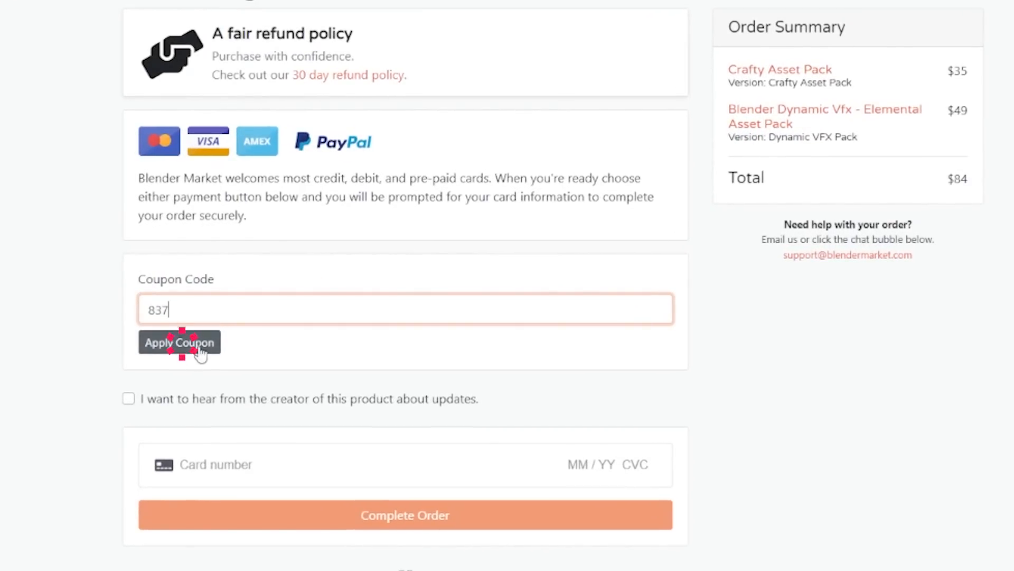